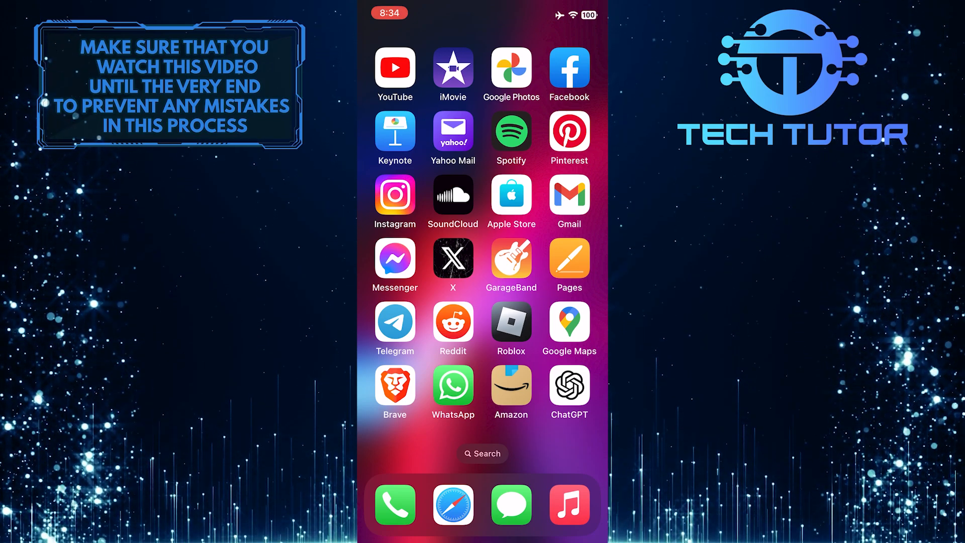
- Launch the Amazon app from the home screen to reach its shopping home page
{"action": "left_click", "coordinate": [511, 386]}
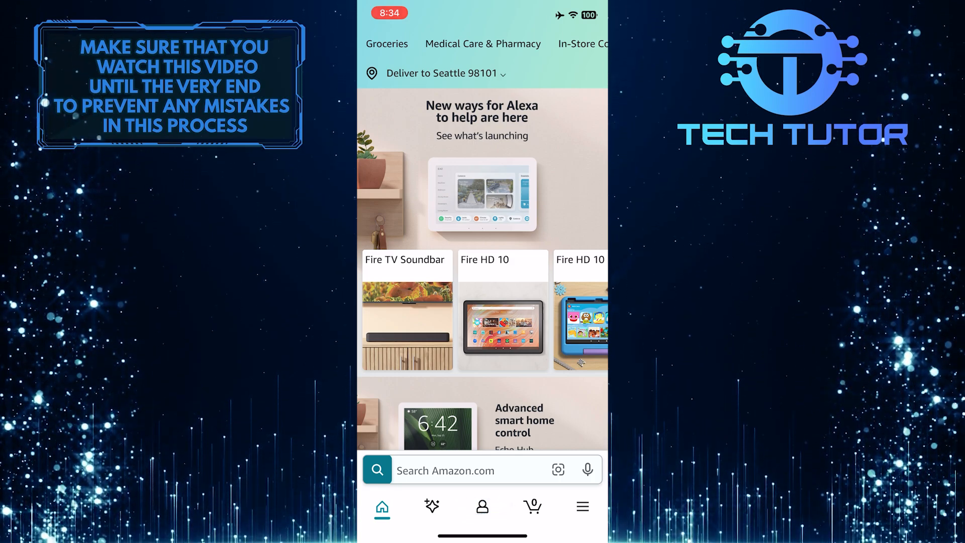
- Go to the profile tab and into Your Account settings
{"action": "left_click", "coordinate": [482, 506]}
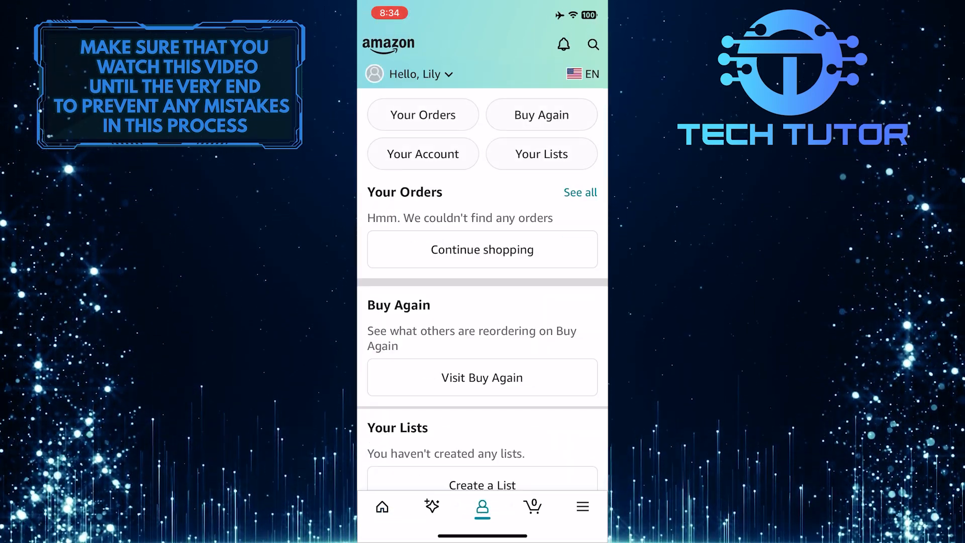
{"action": "left_click", "coordinate": [423, 153]}
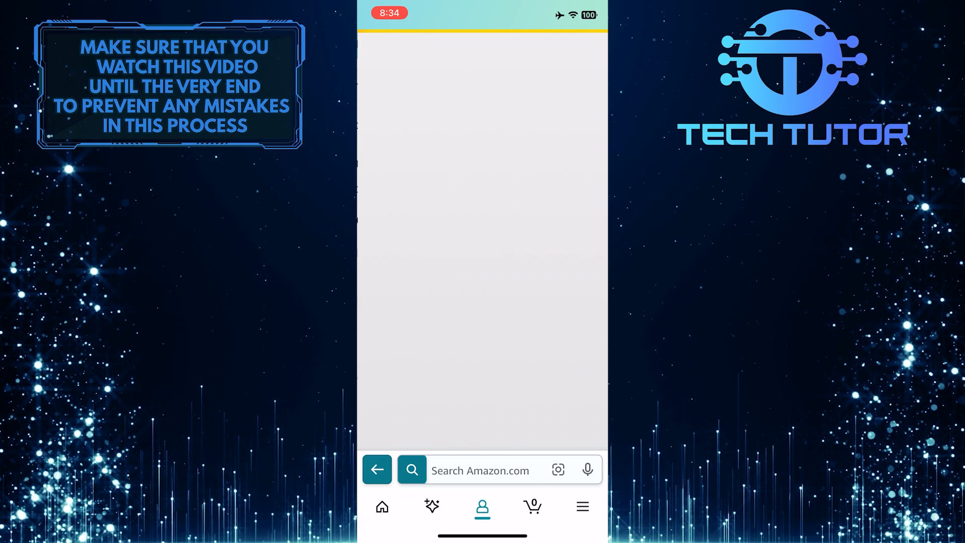
- Scroll to Account settings and enter Login & security, confirming with Face ID
{"action": "left_click", "coordinate": [481, 506]}
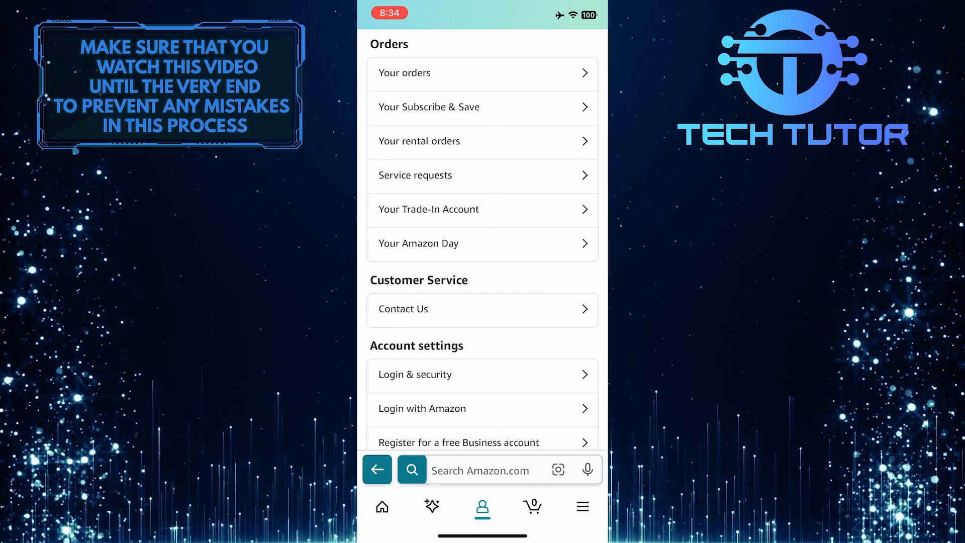
{"action": "scroll", "scroll_direction": "down", "scroll_amount": 3}
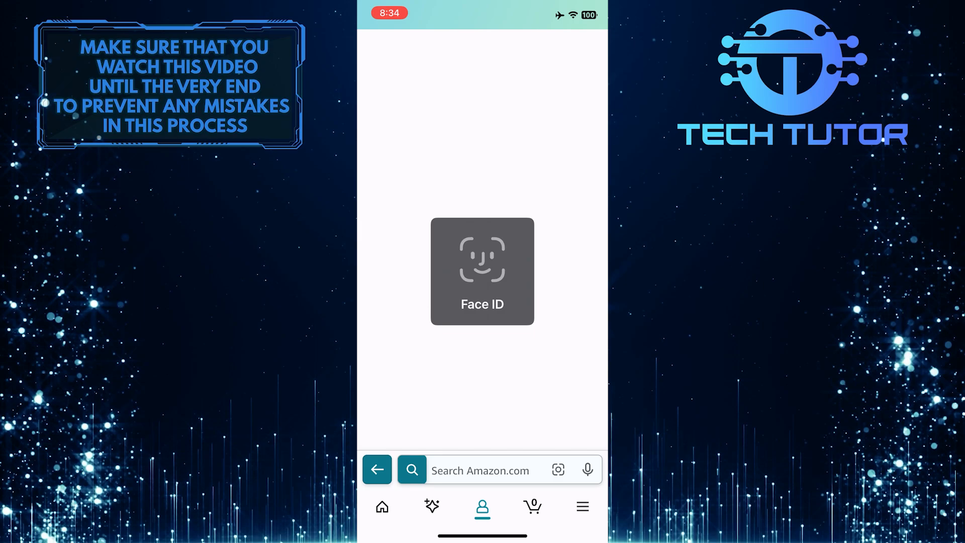
{"action": "left_click", "coordinate": [482, 271]}
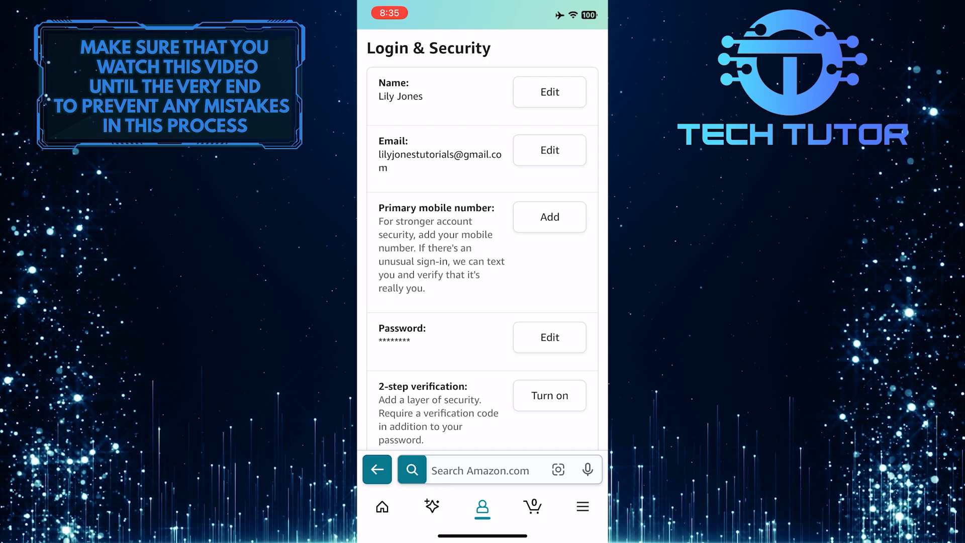
- Edit the Password entry and fill in the current and new password fields
{"action": "left_click", "coordinate": [549, 338]}
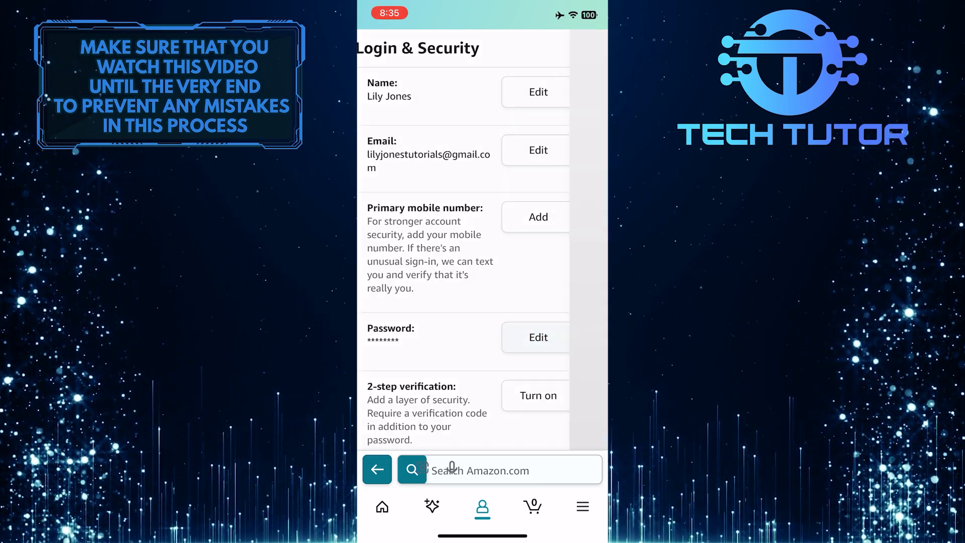
{"action": "left_click", "coordinate": [537, 338]}
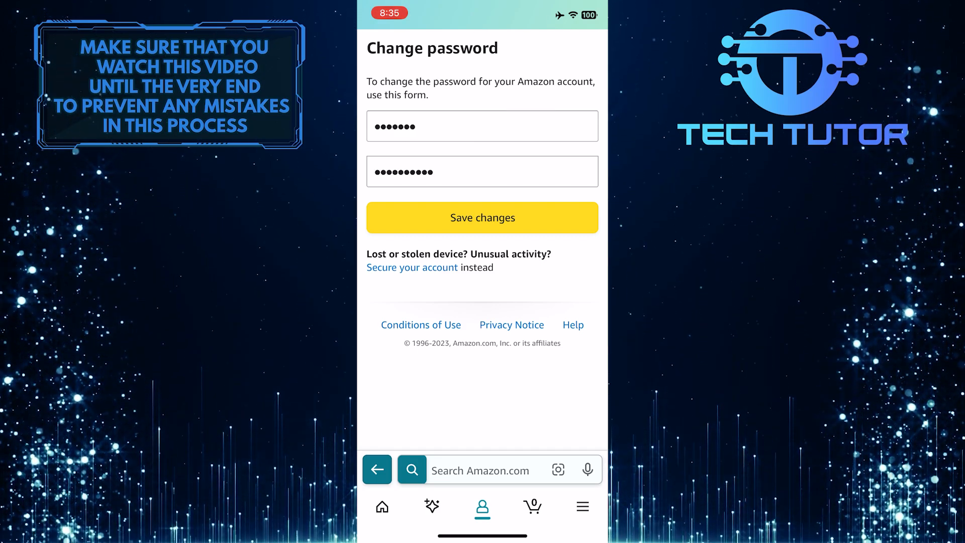
- Save changes on the Change password form to apply the new password
{"action": "left_click", "coordinate": [482, 217]}
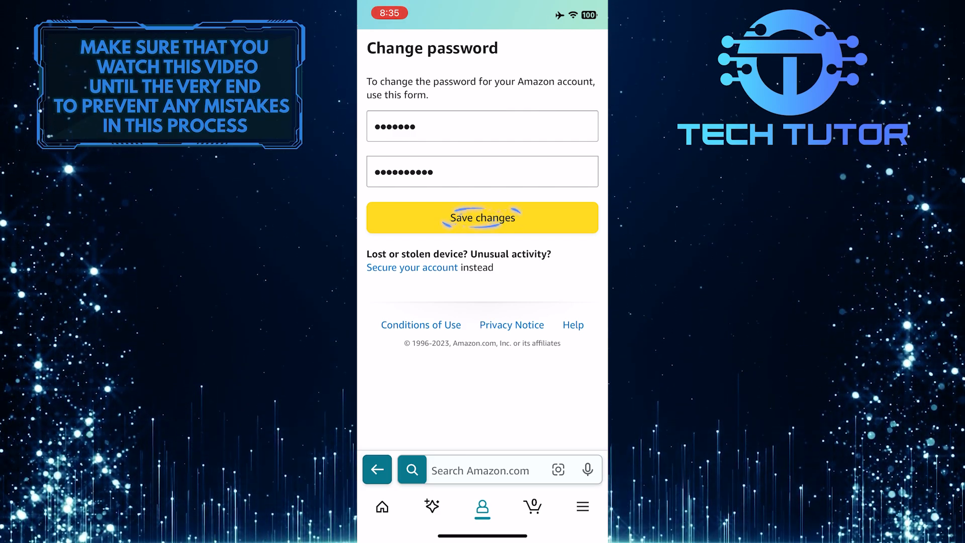
{"action": "left_click", "coordinate": [482, 218]}
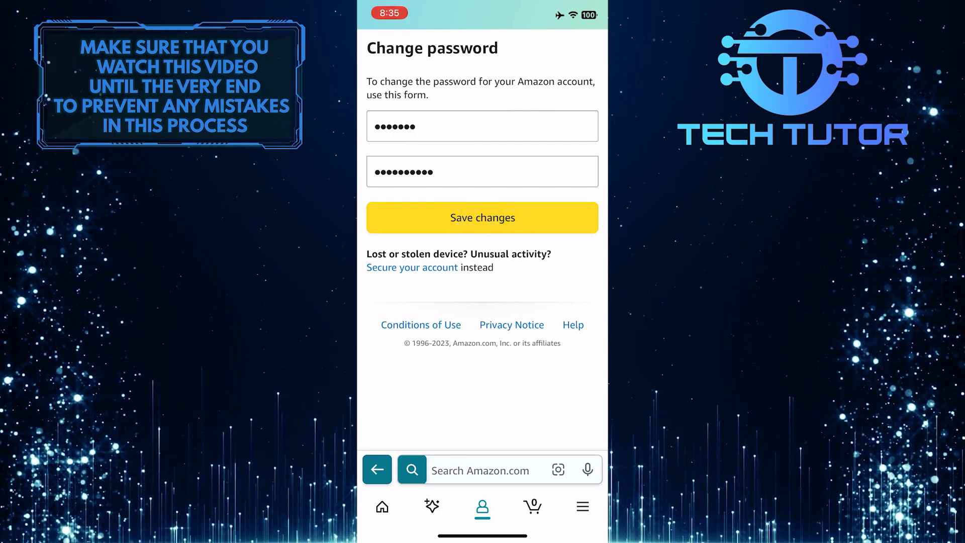